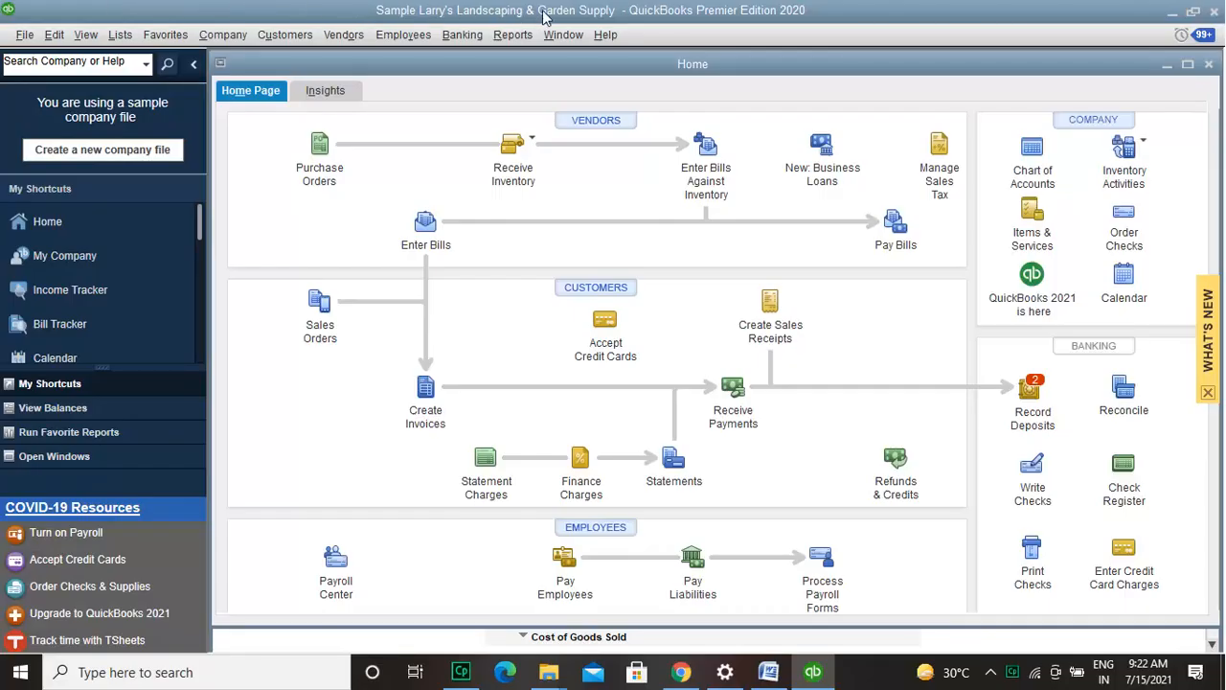
pyautogui.moveTo(872, 78)
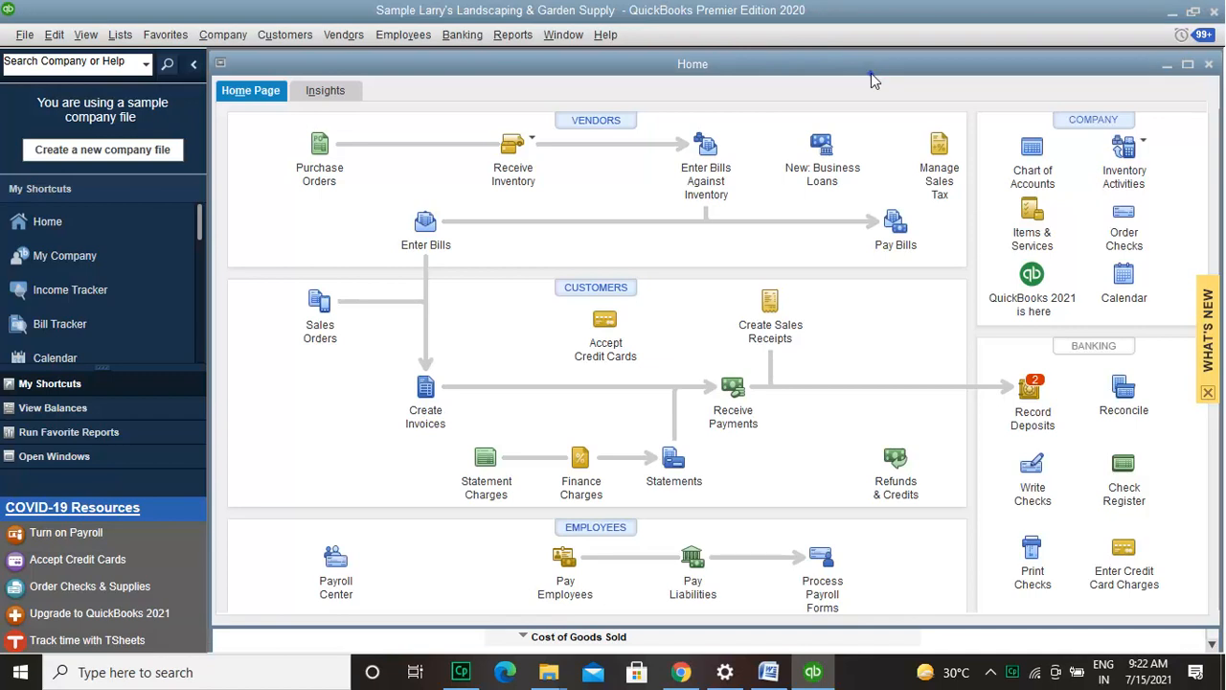
pyautogui.moveTo(721, 86)
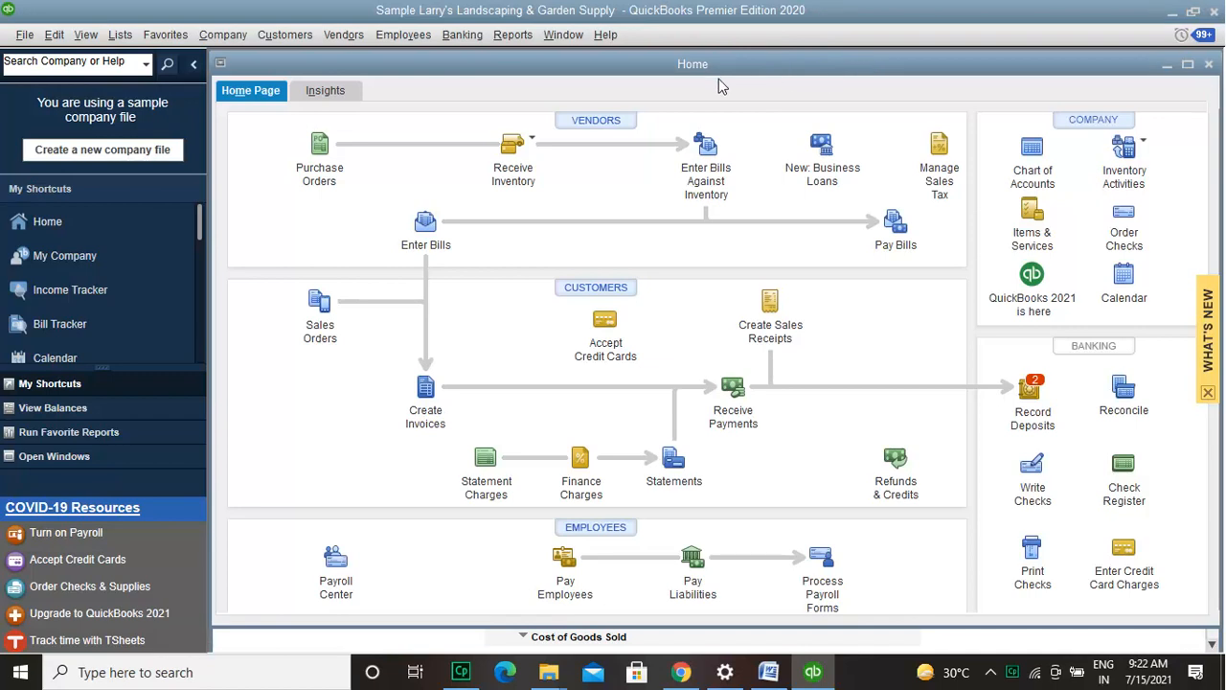
pyautogui.moveTo(578, 142)
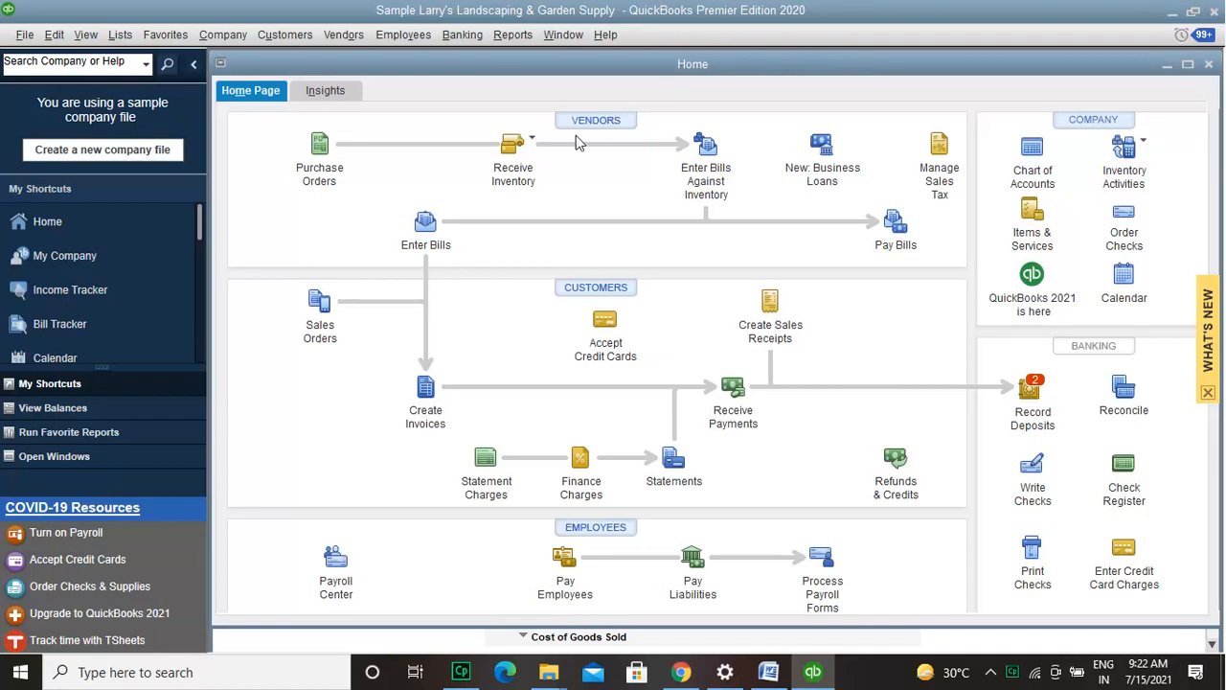
pyautogui.moveTo(491, 555)
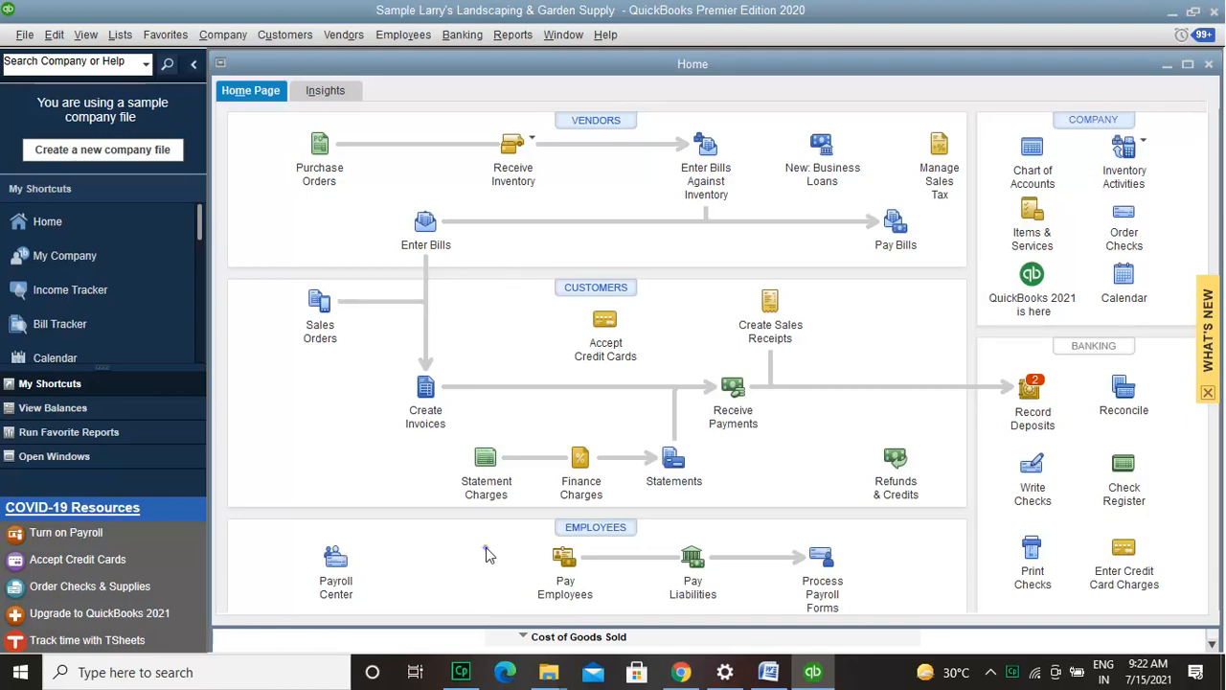
pyautogui.moveTo(544, 558)
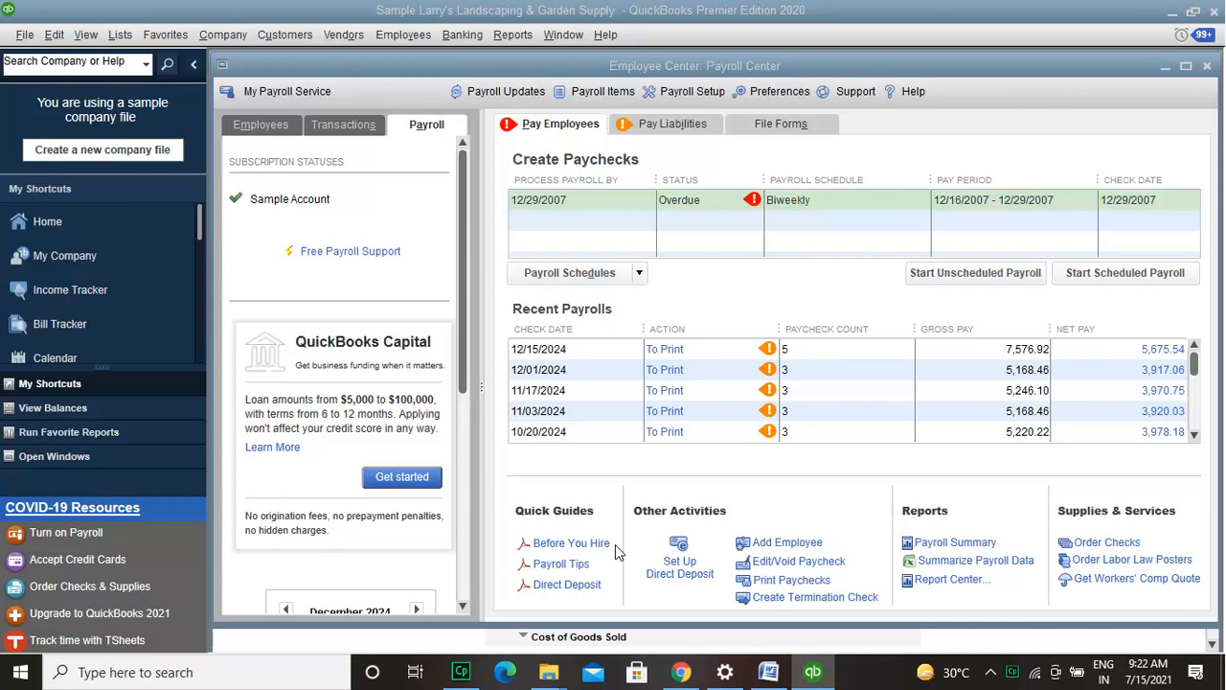
pyautogui.moveTo(707, 154)
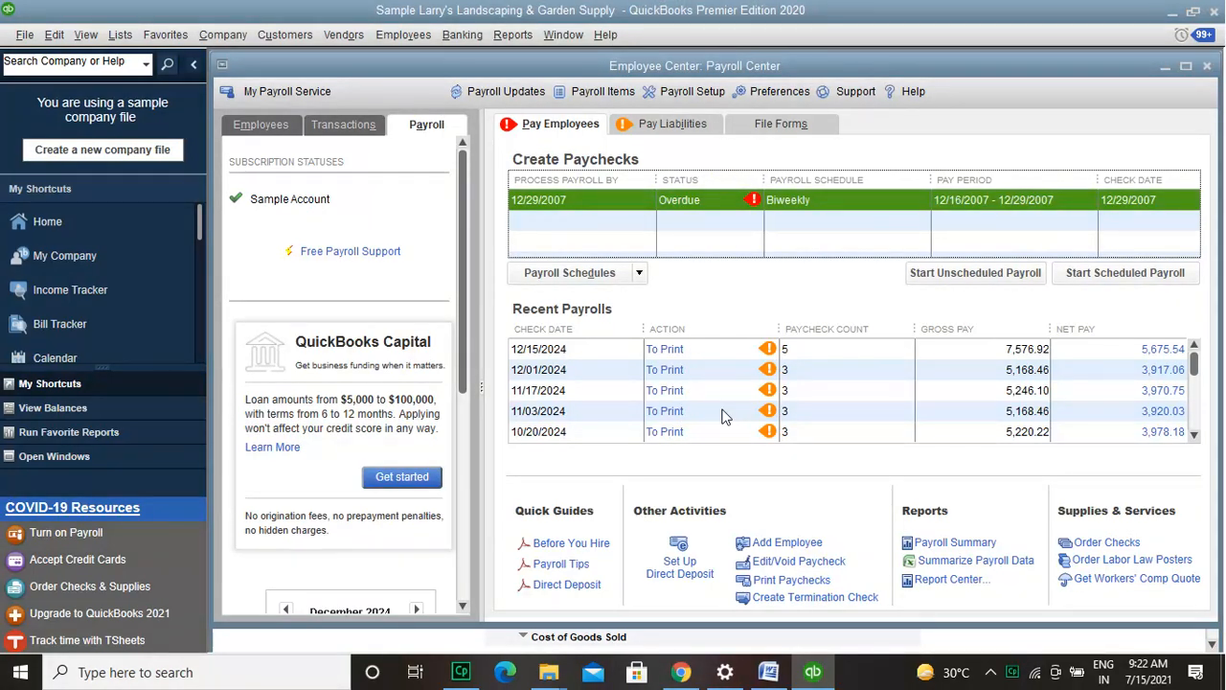
# View Pay Liabilities and File Forms, dismissing the payroll update warning, and return to Pay Liabilities
pyautogui.click(671, 122)
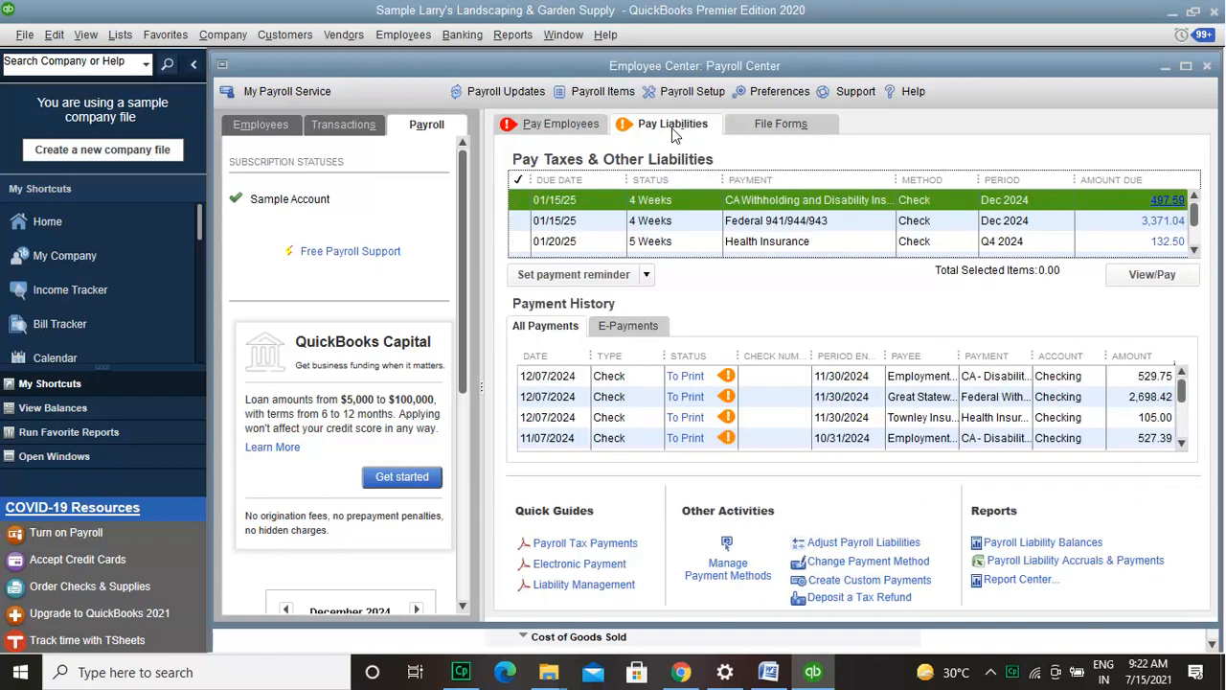
pyautogui.moveTo(754, 131)
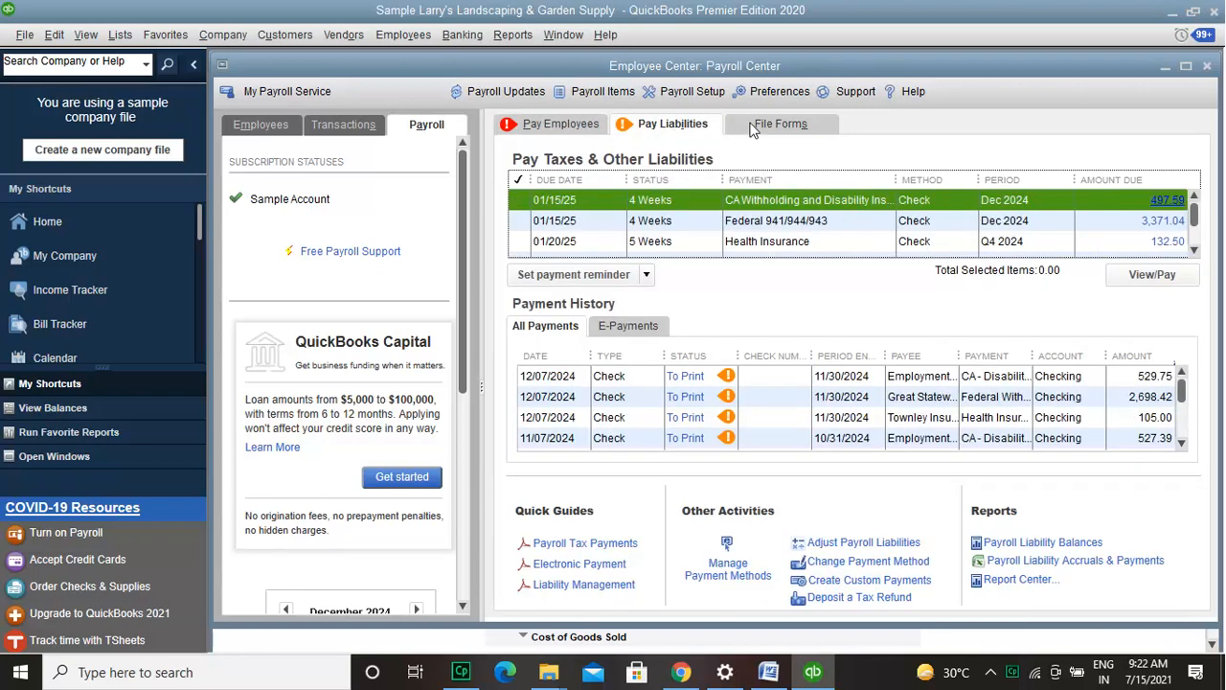
pyautogui.click(780, 123)
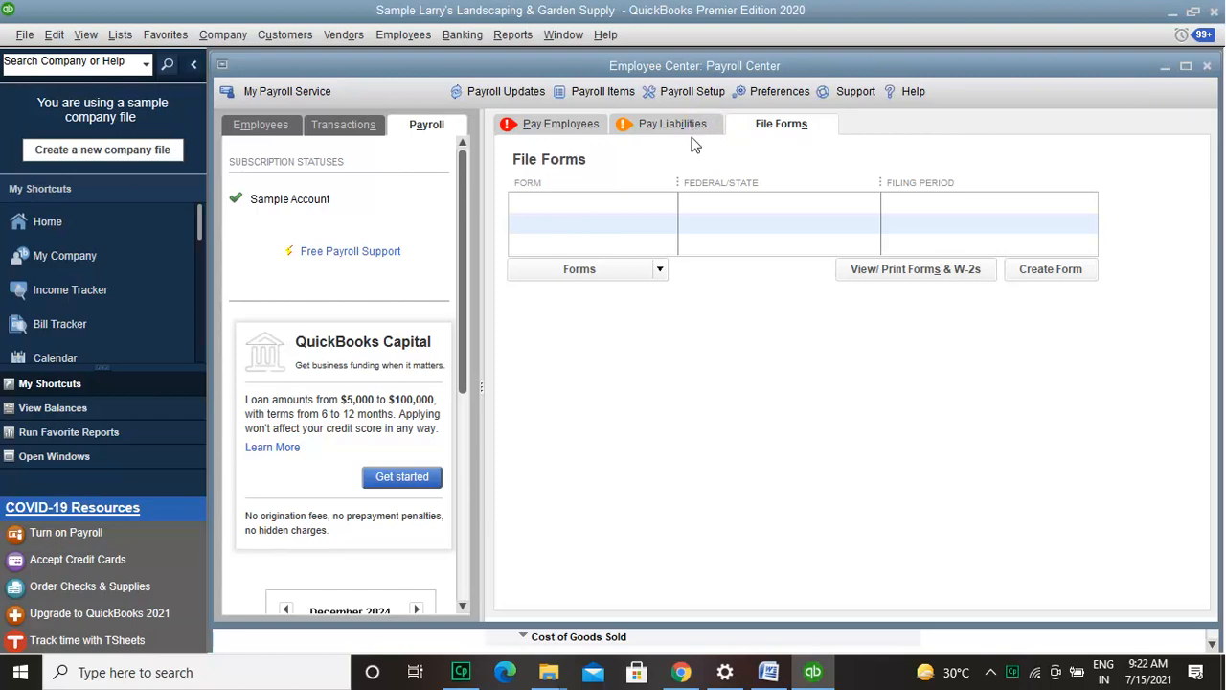
pyautogui.click(1049, 269)
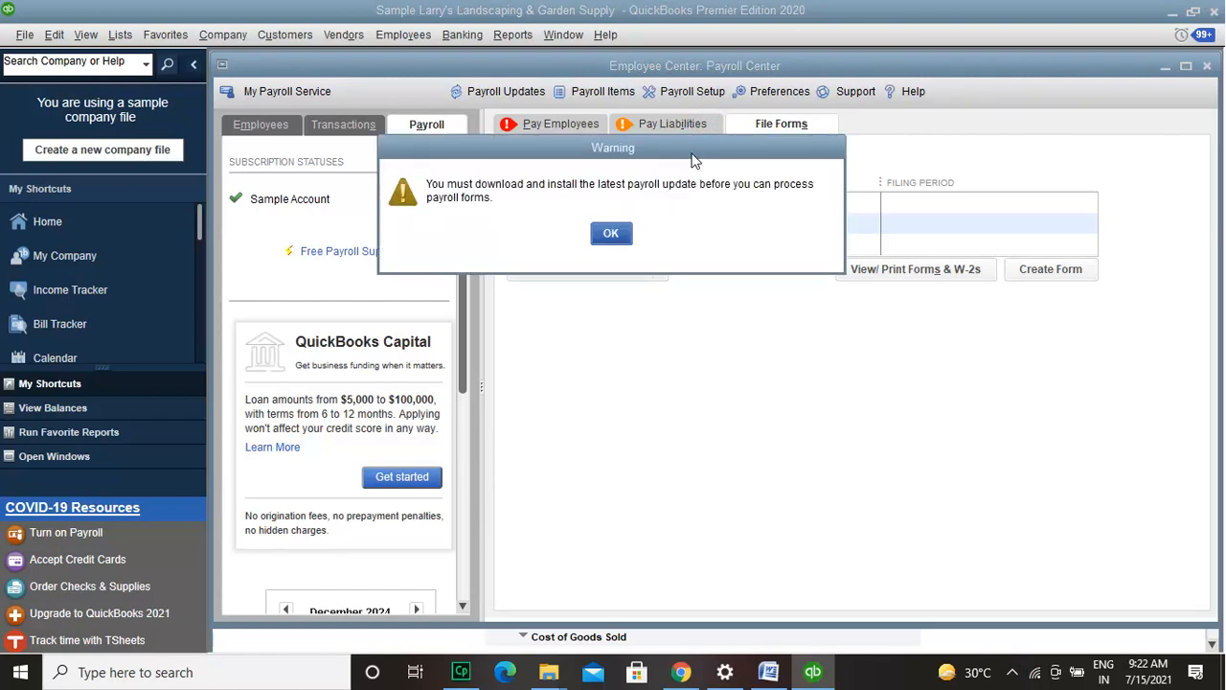
pyautogui.click(609, 234)
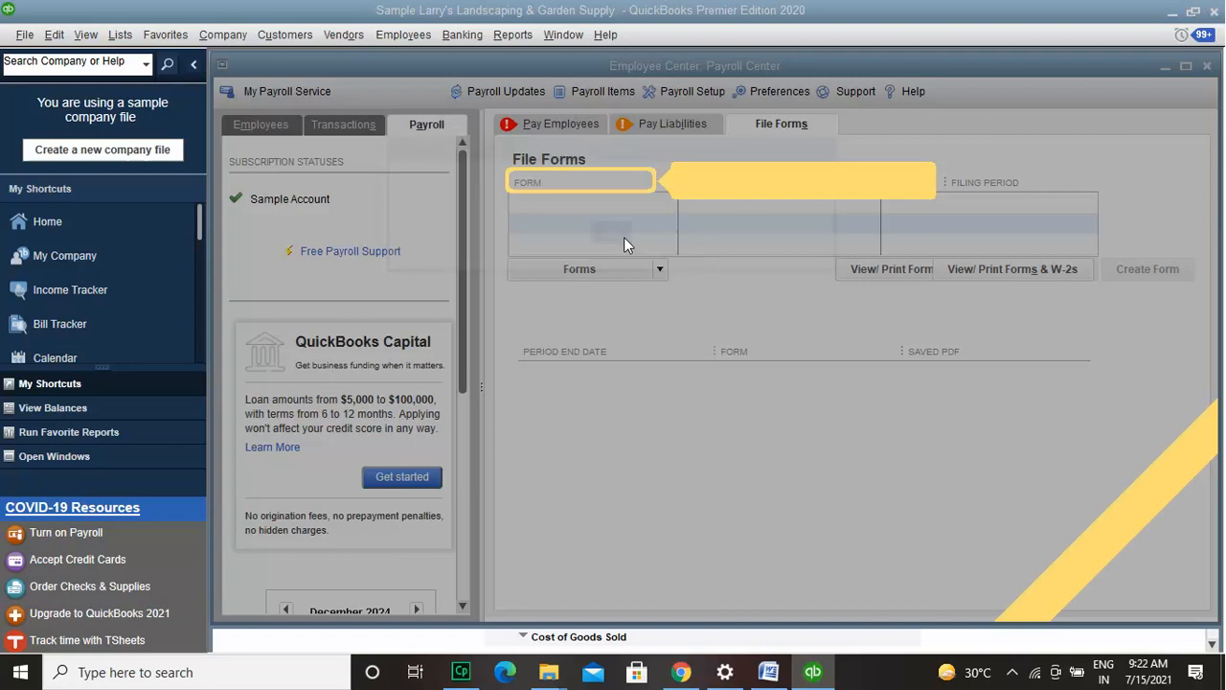
pyautogui.moveTo(935, 157)
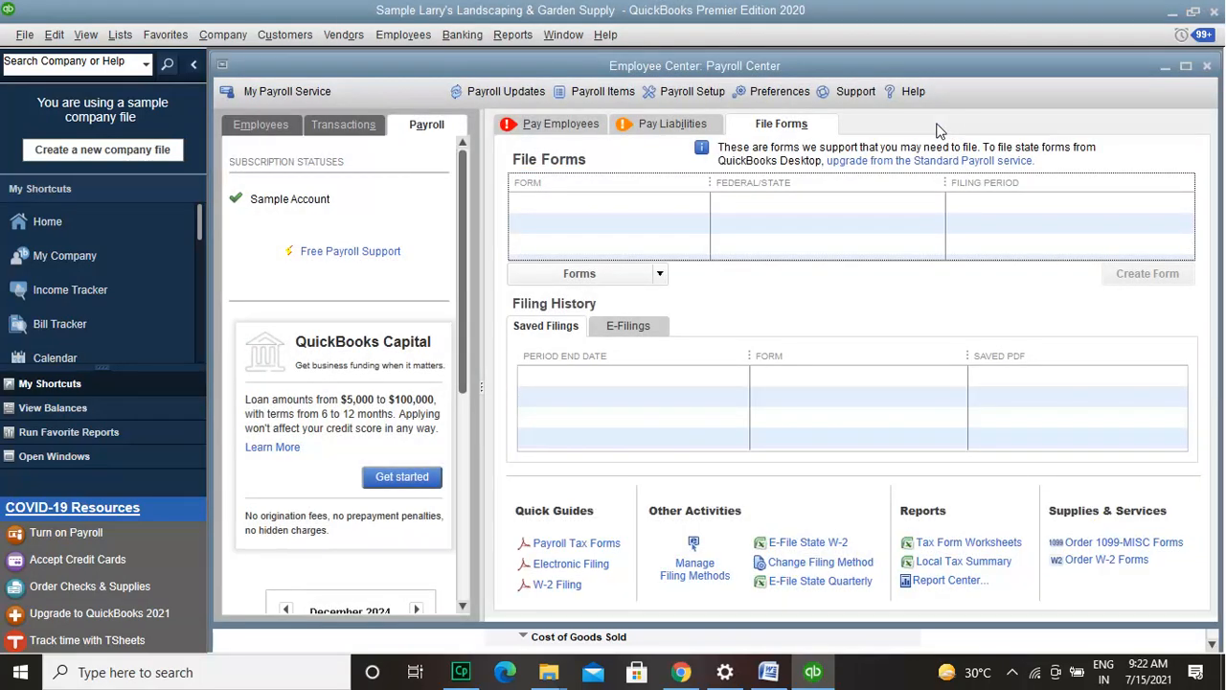
pyautogui.click(674, 123)
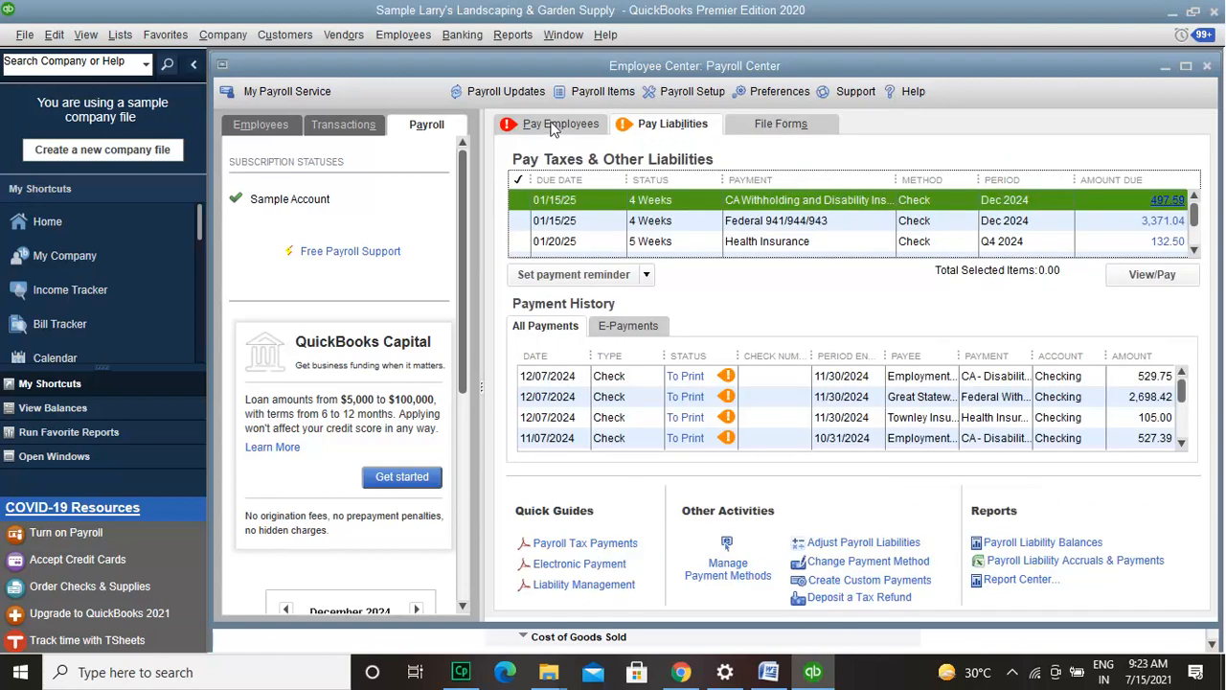
# From Pay Employees, find the existing December 2024 paychecks in Edit/Void Paychecks
pyautogui.click(559, 123)
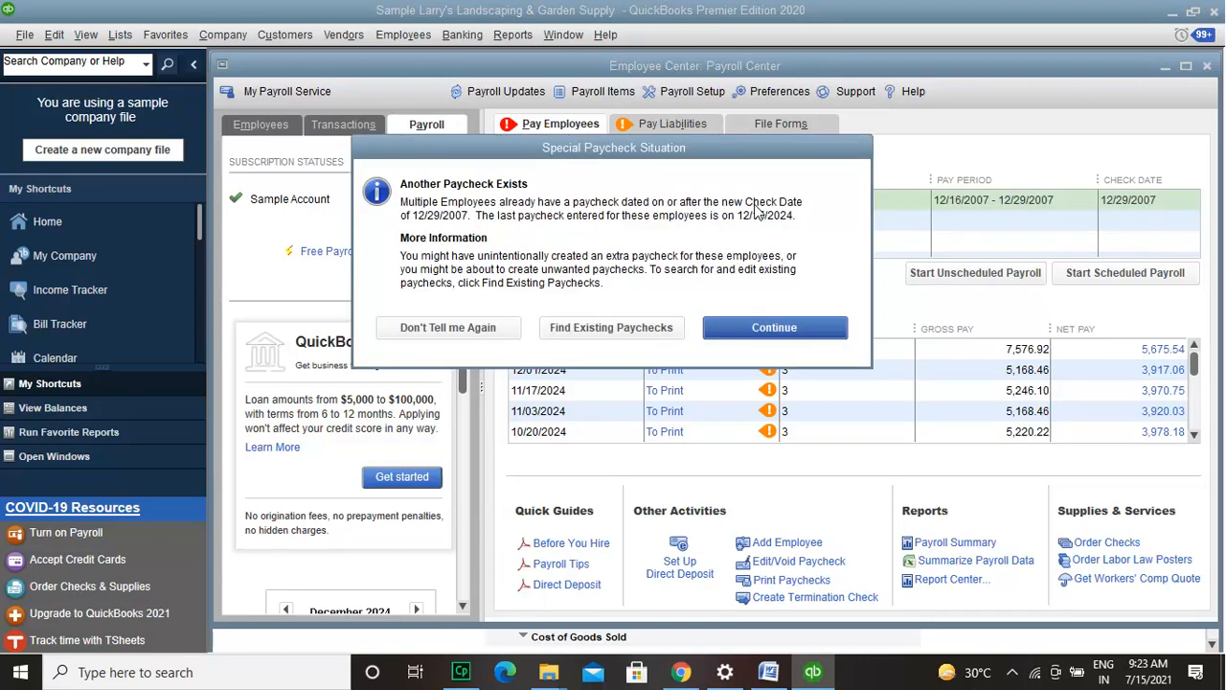
pyautogui.moveTo(579, 303)
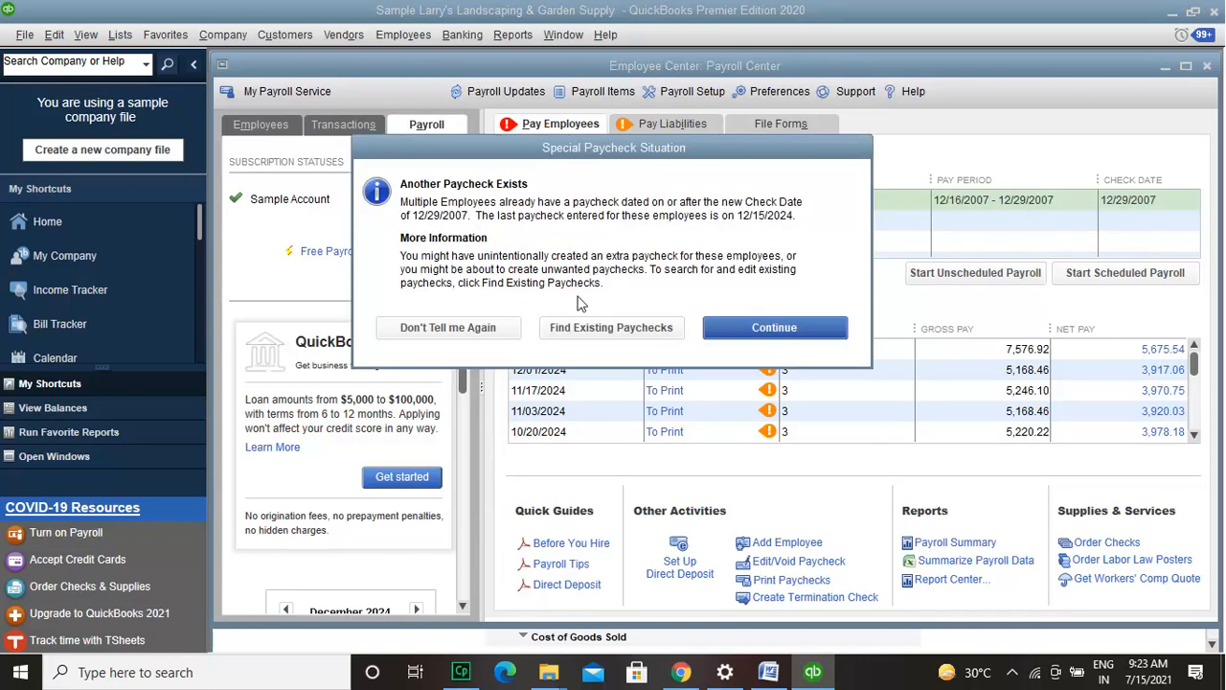
pyautogui.click(611, 325)
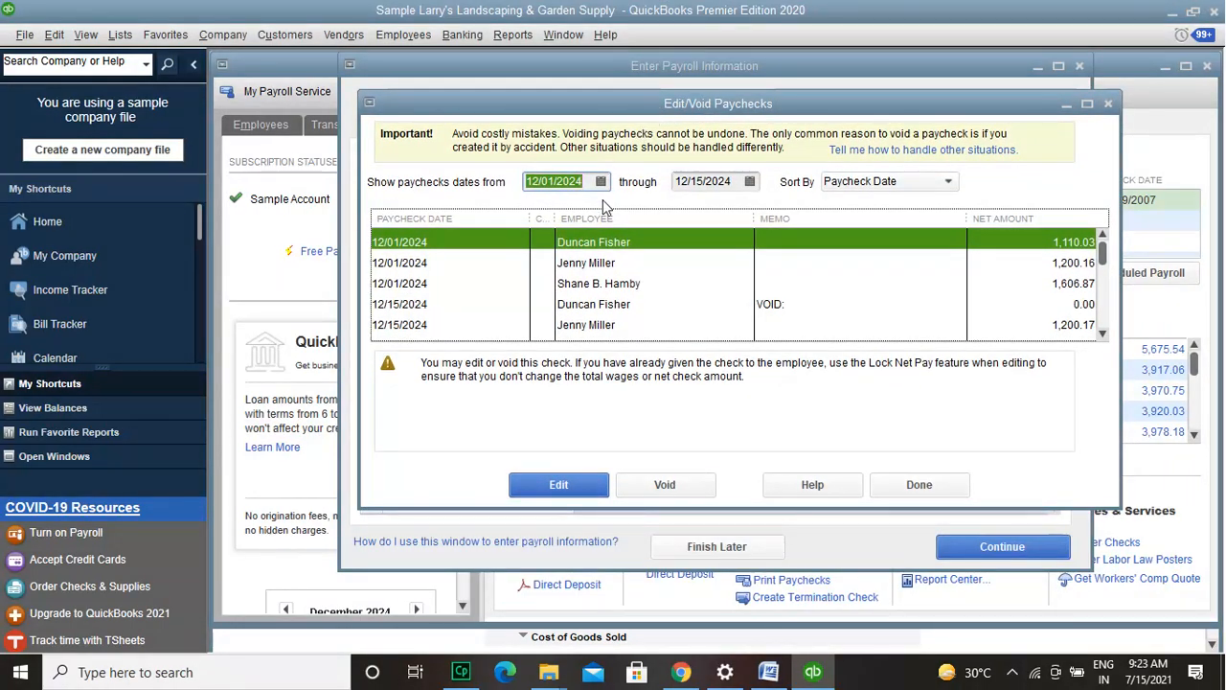
# Look through the December 2024 paychecks for Jenny Miller, Shane B. Hamby and Duncan Fisher
pyautogui.click(586, 262)
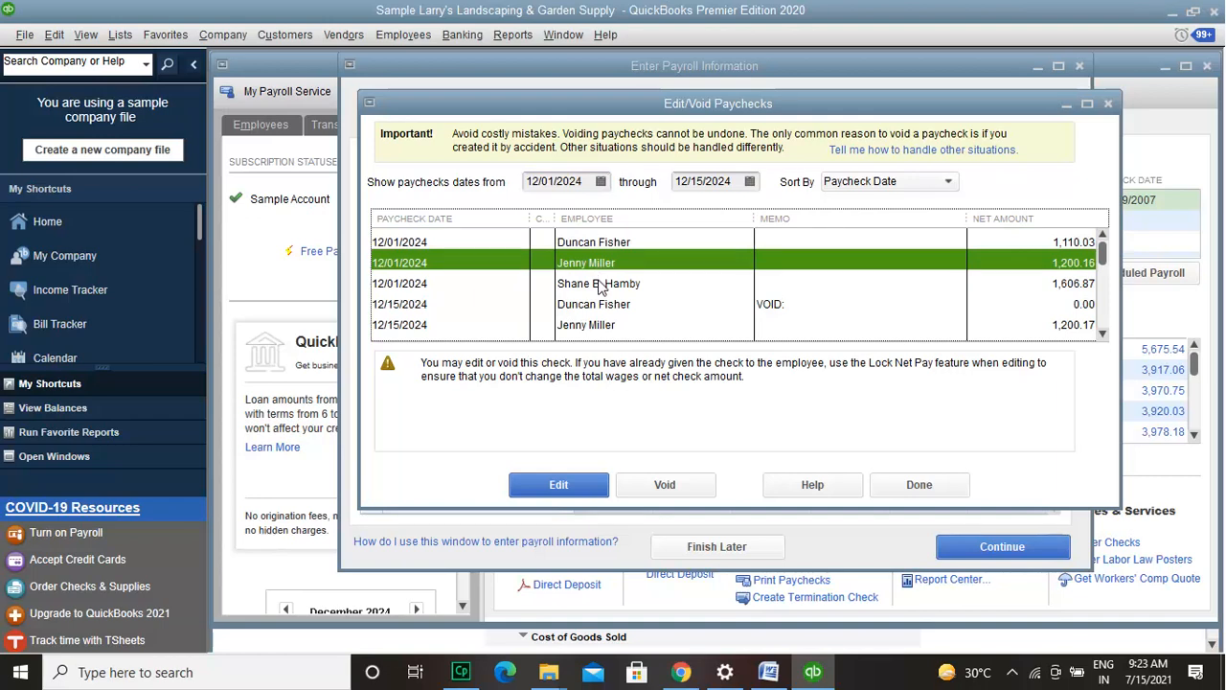
pyautogui.click(598, 283)
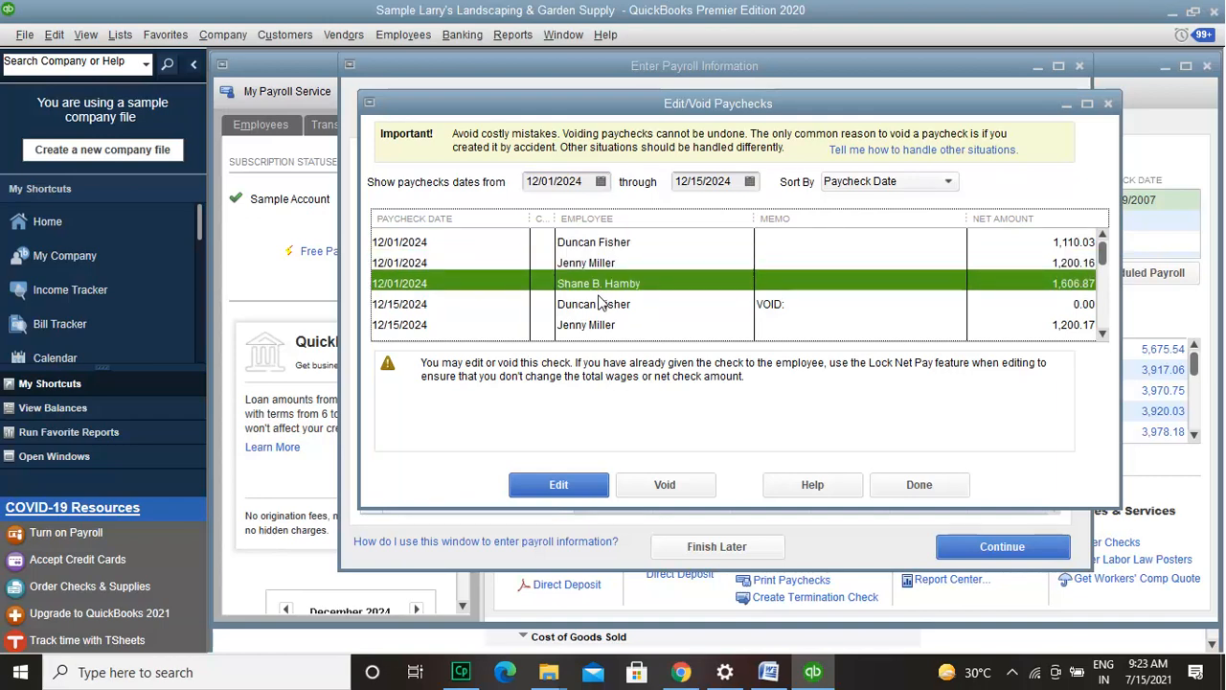
pyautogui.click(594, 303)
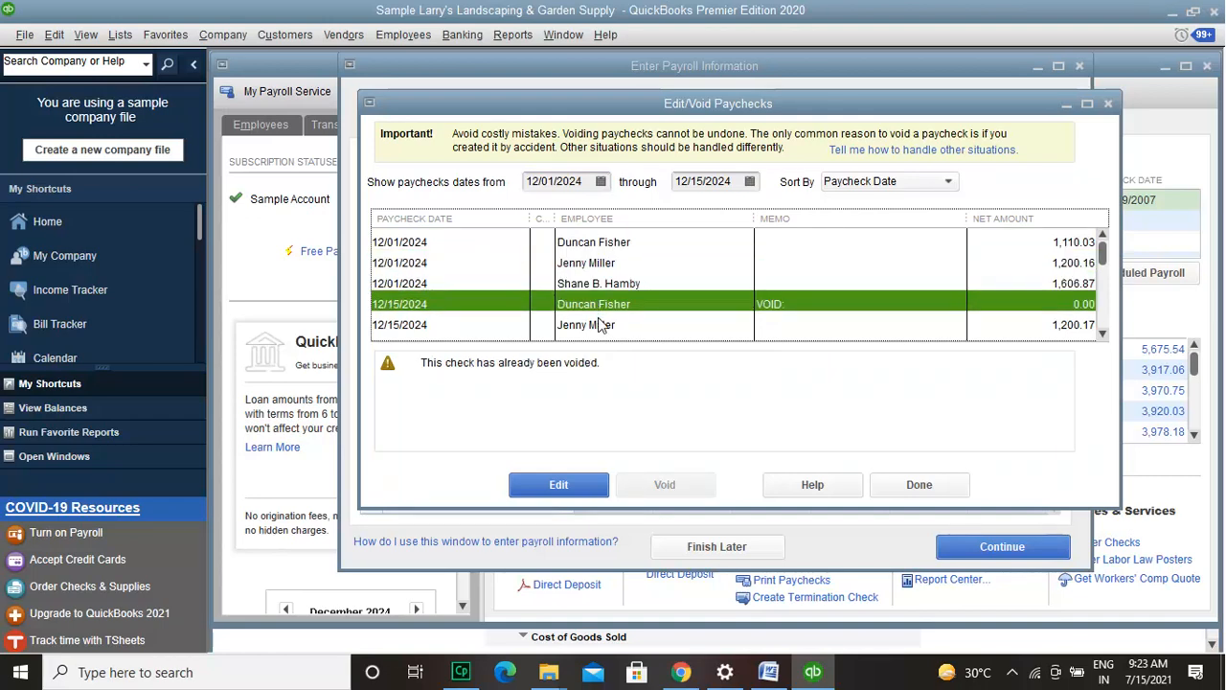
pyautogui.click(586, 326)
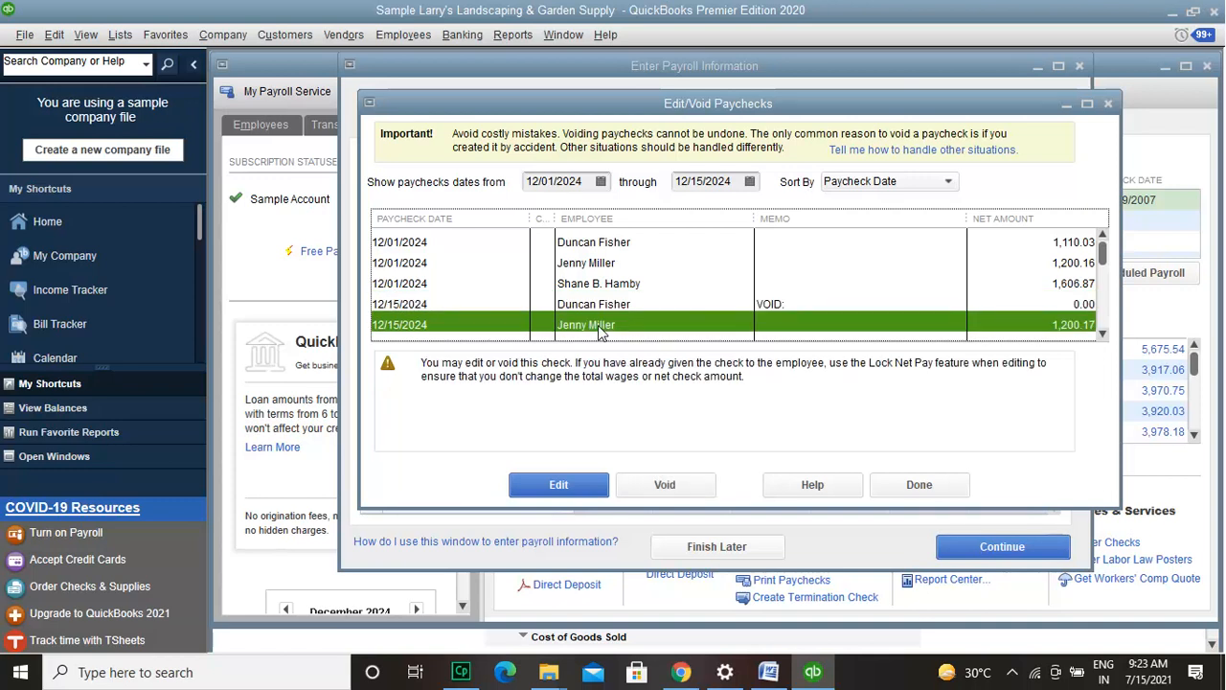
pyautogui.click(594, 241)
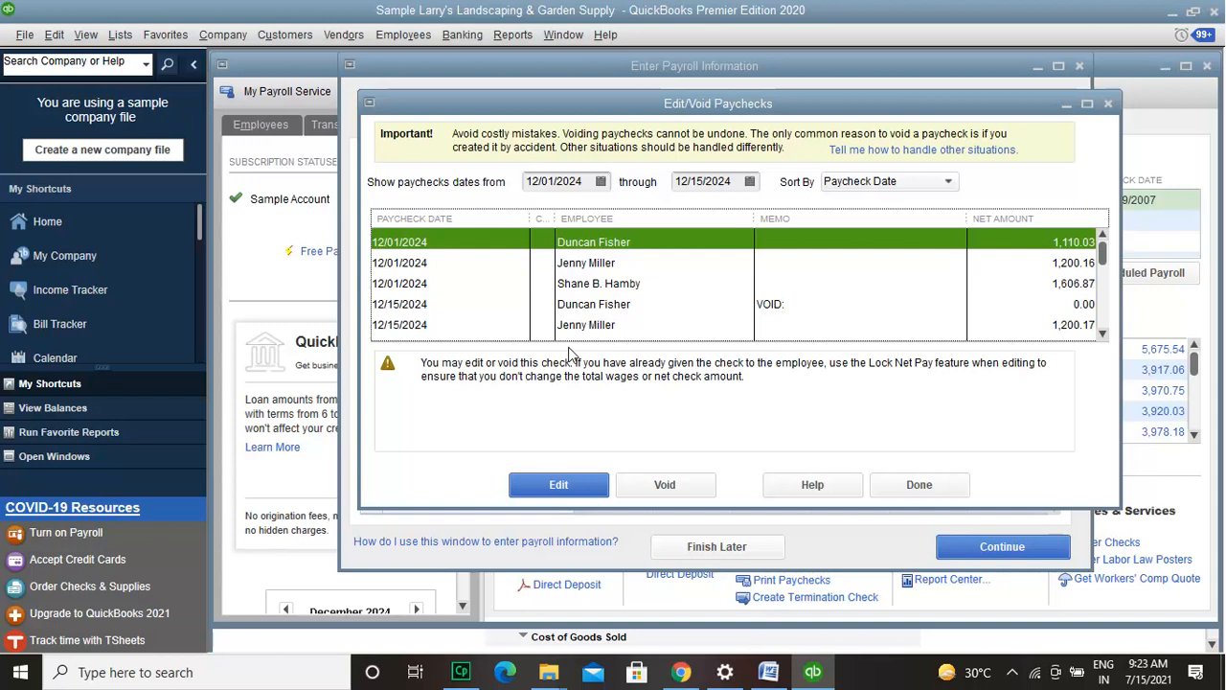
pyautogui.moveTo(569, 471)
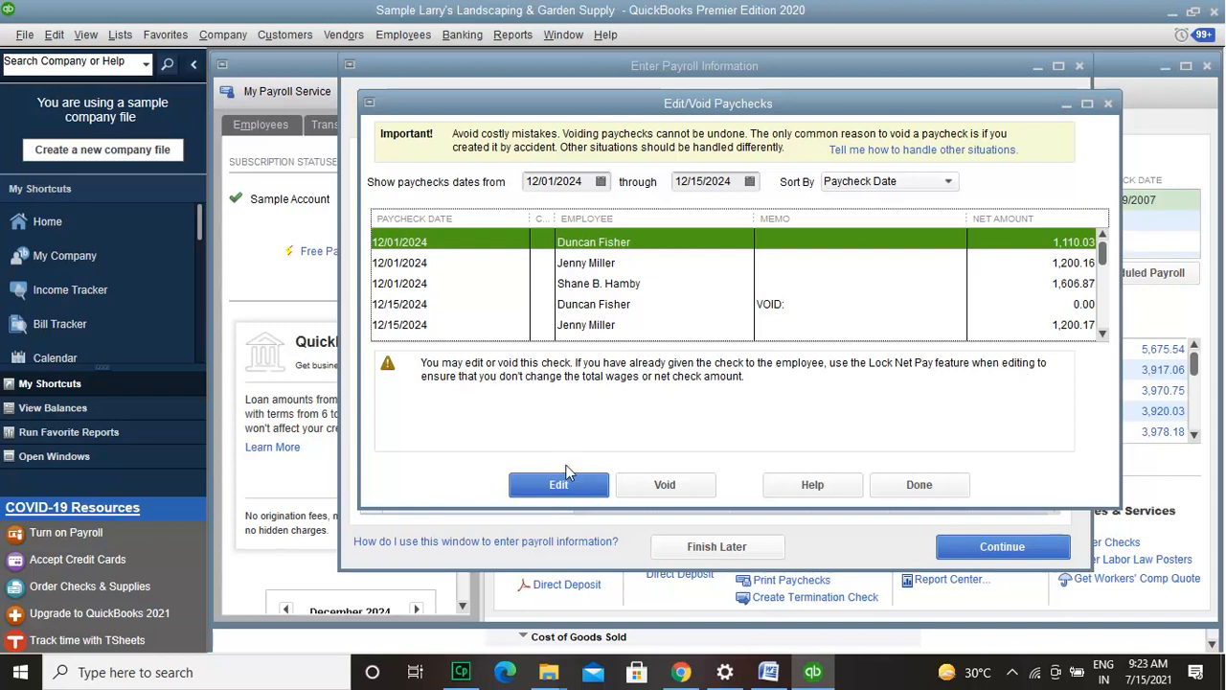
pyautogui.moveTo(724, 475)
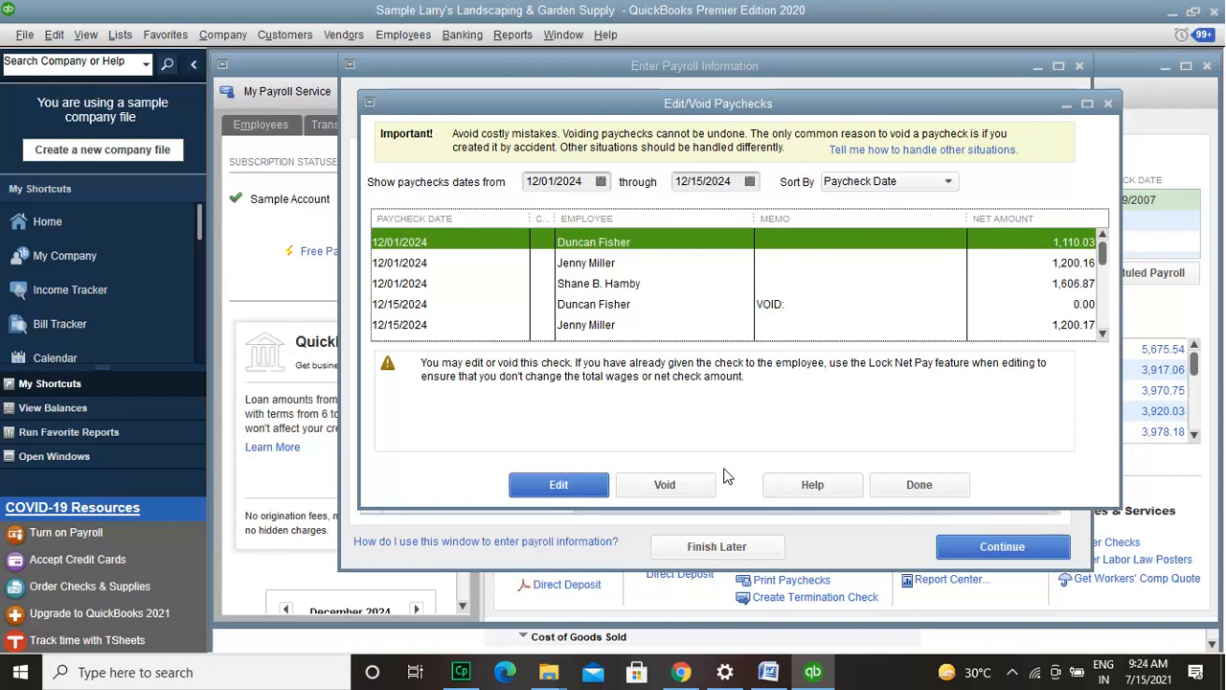
pyautogui.moveTo(632, 412)
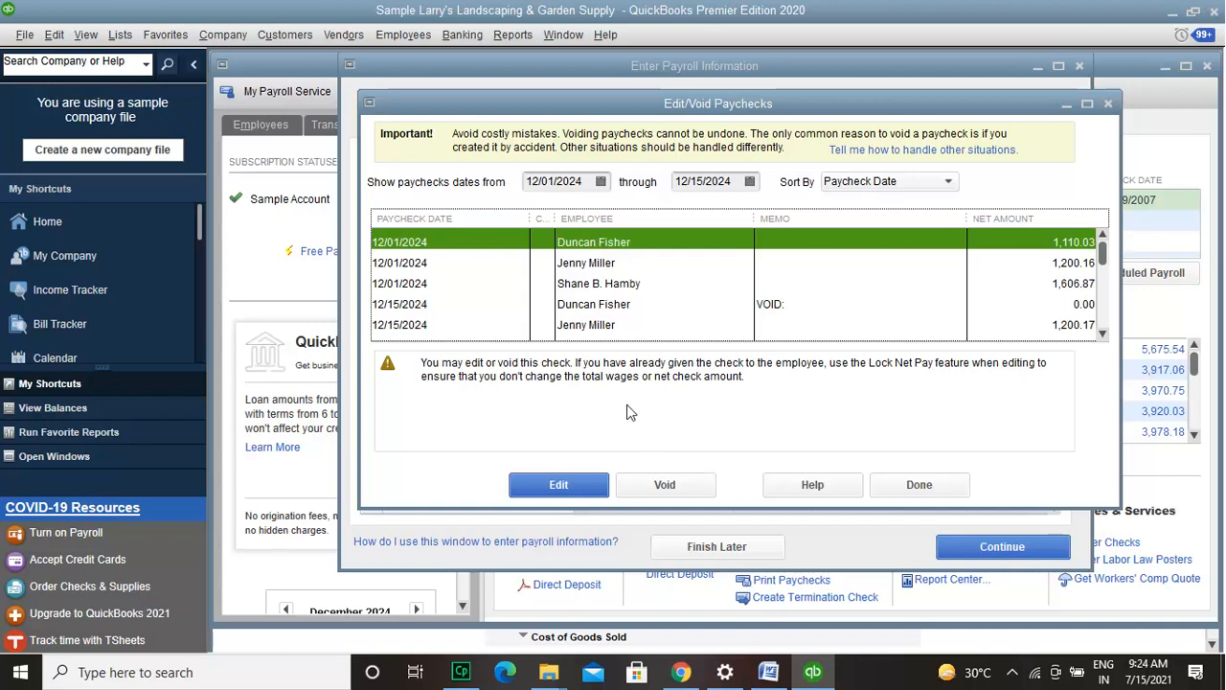
pyautogui.click(586, 324)
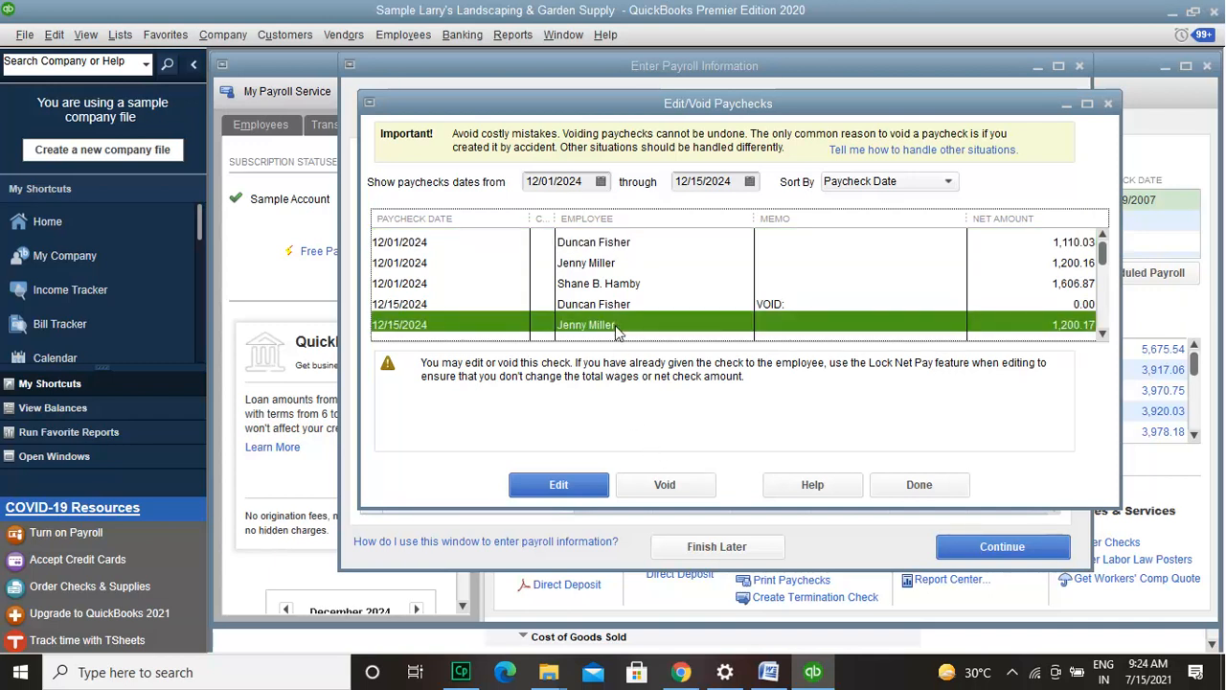
pyautogui.click(662, 483)
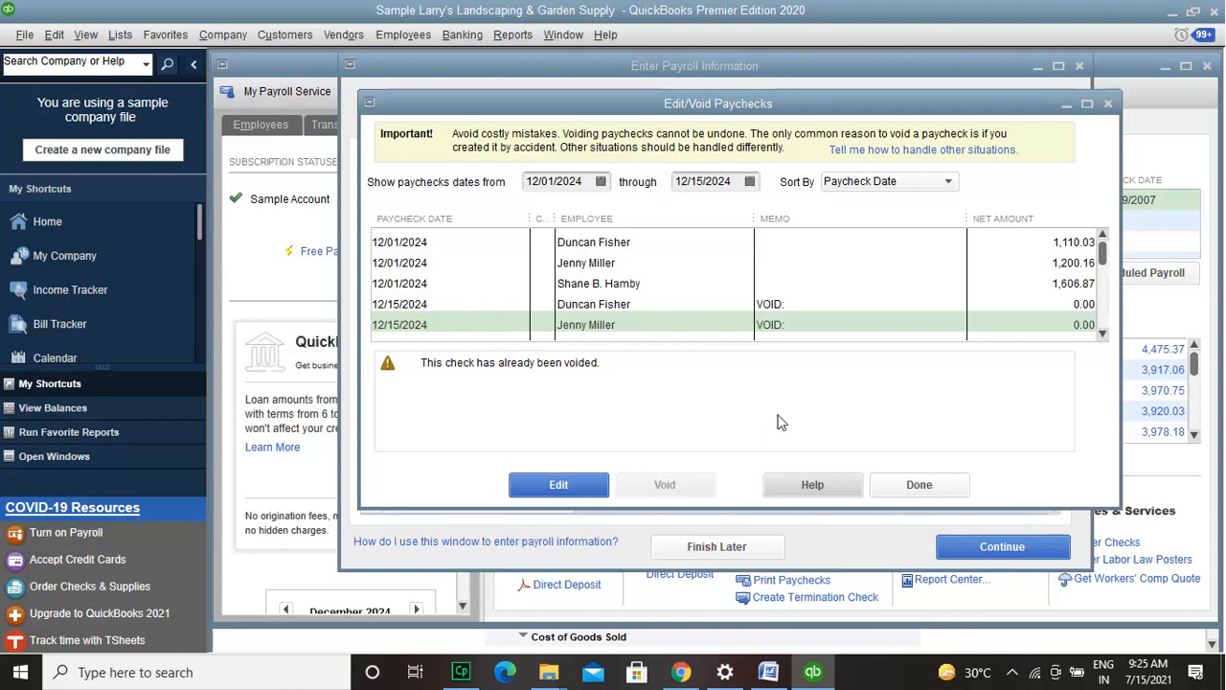
pyautogui.click(594, 324)
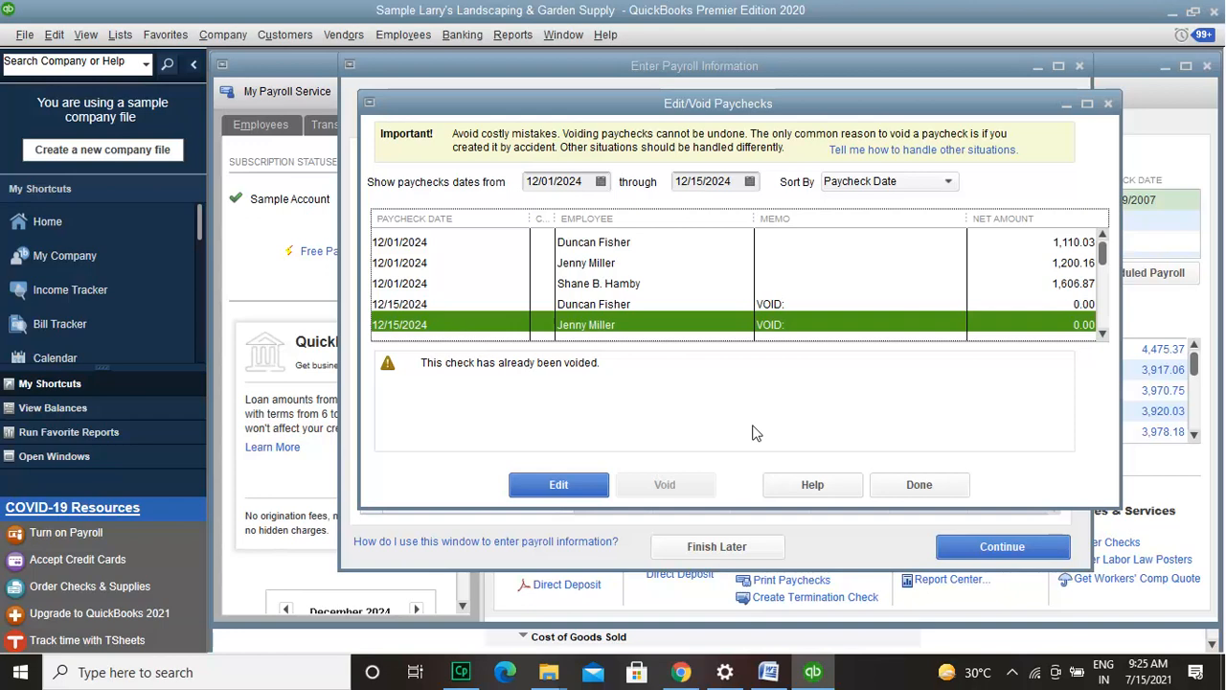
pyautogui.moveTo(1105, 119)
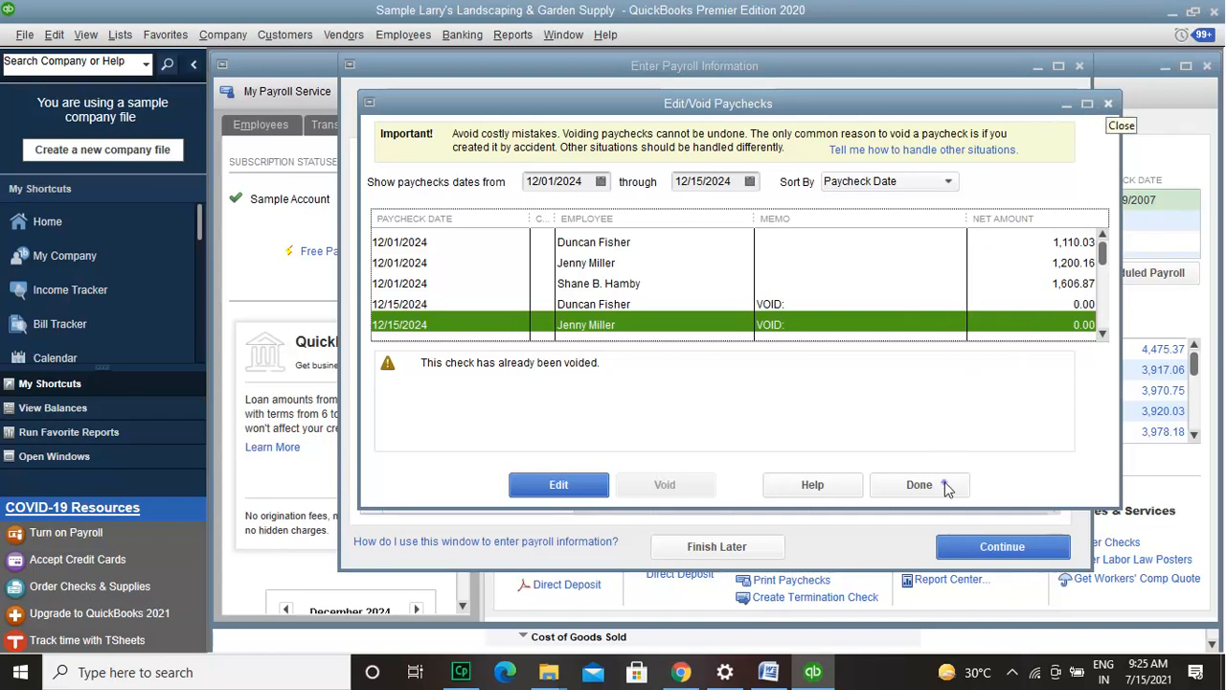
pyautogui.click(920, 483)
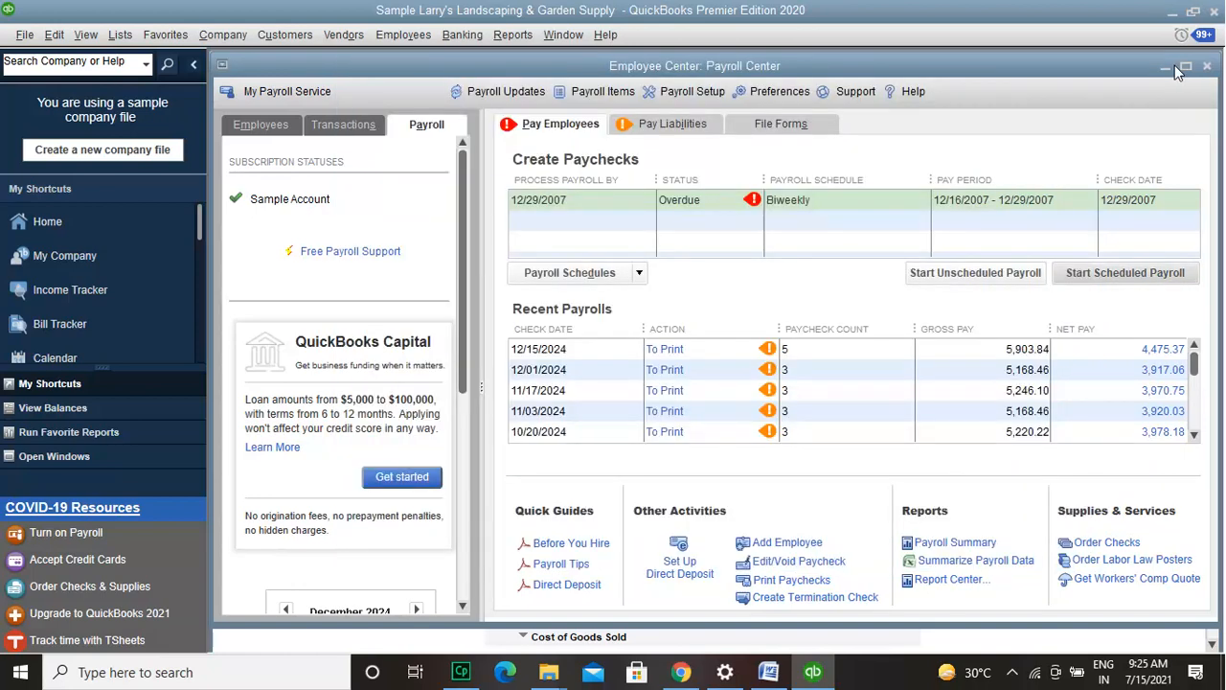
# Reopen Edit/Void Paychecks and edit Duncan Fisher's voided 12/15/2024 paycheck
pyautogui.click(798, 559)
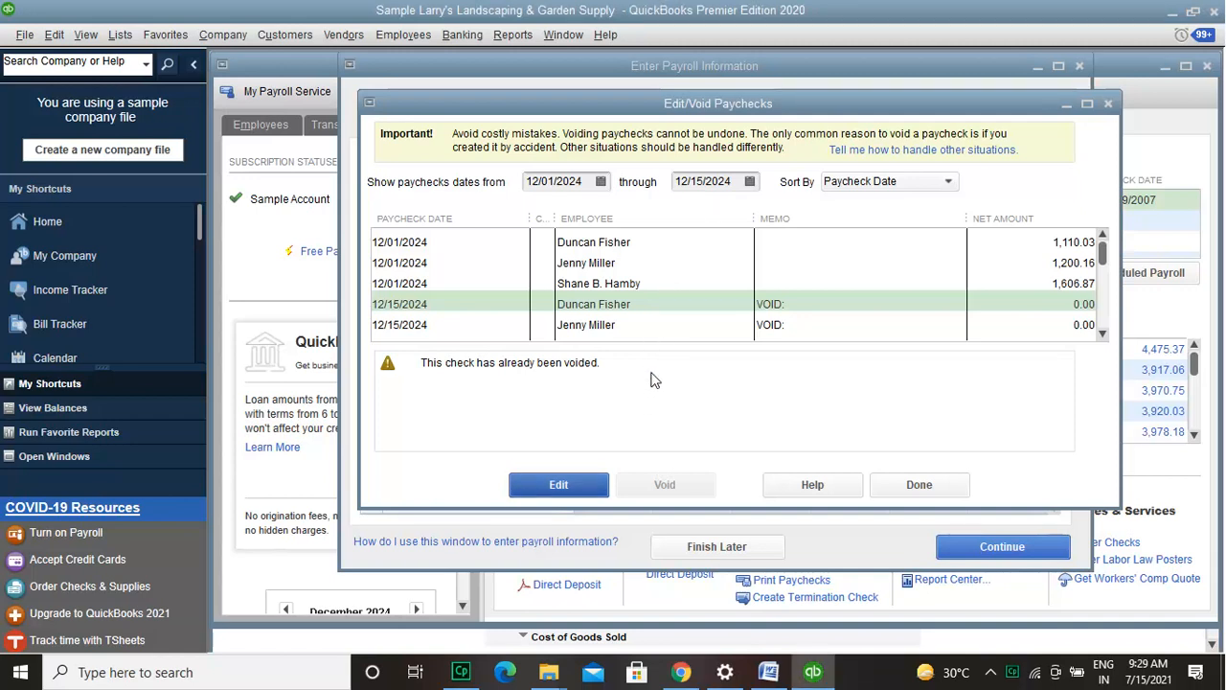
pyautogui.click(594, 302)
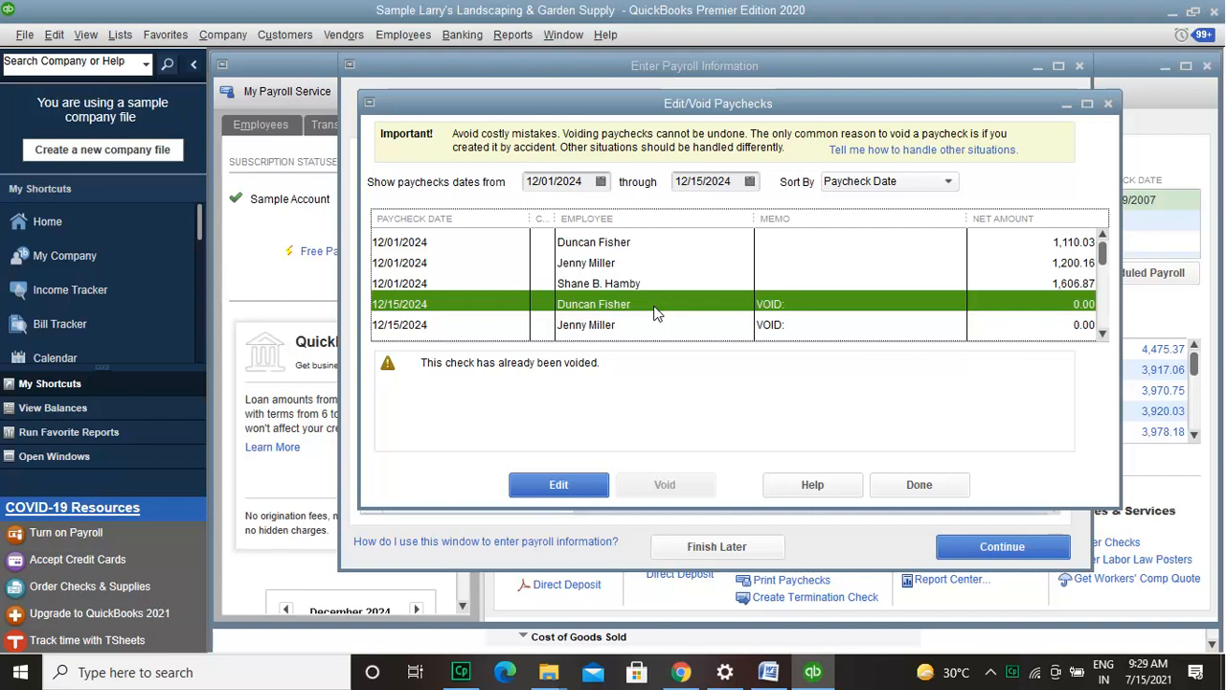
pyautogui.moveTo(559, 483)
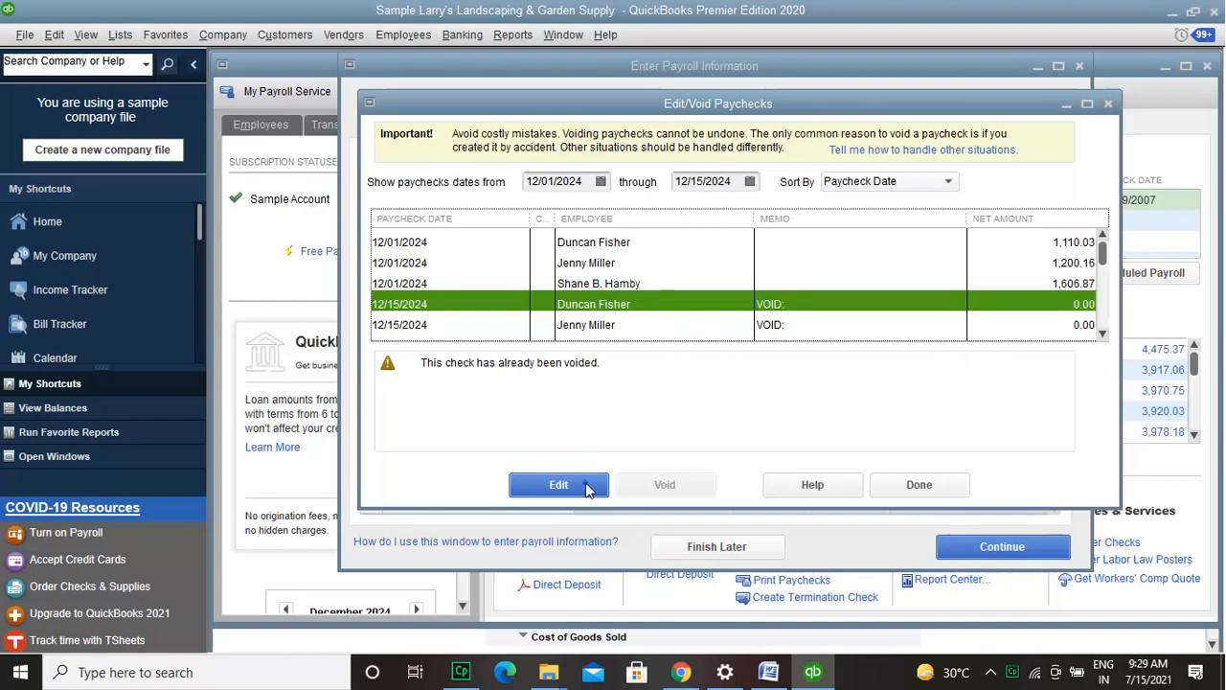
pyautogui.click(559, 483)
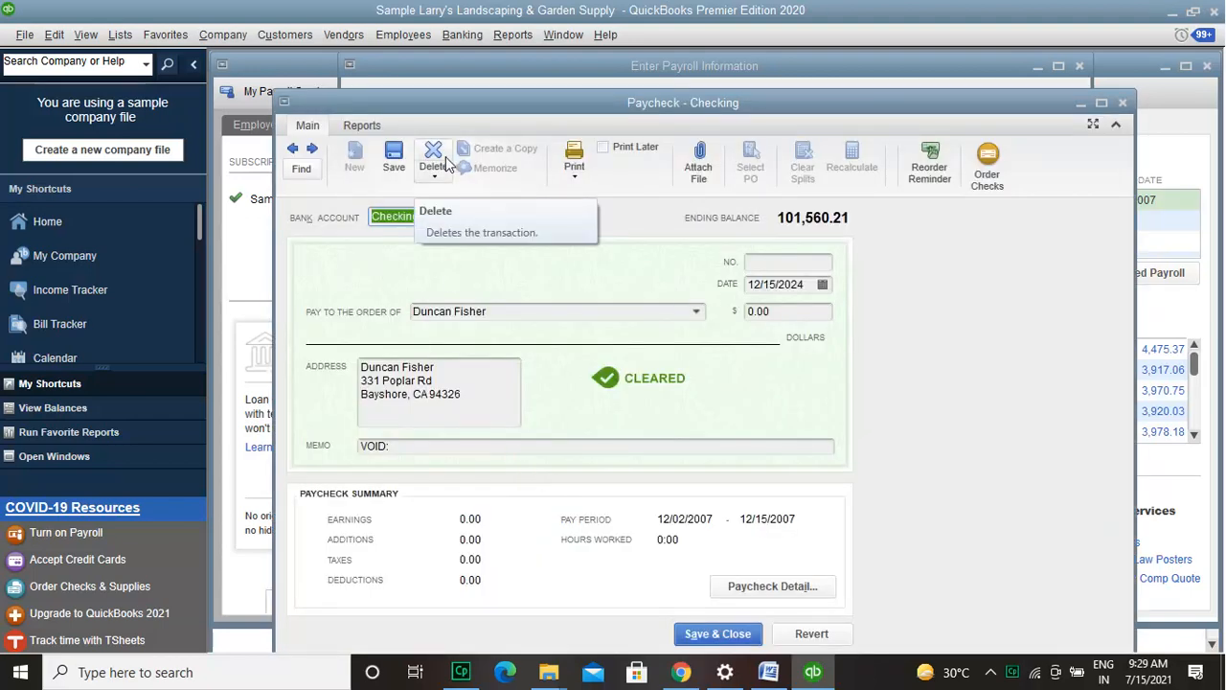
pyautogui.moveTo(510, 192)
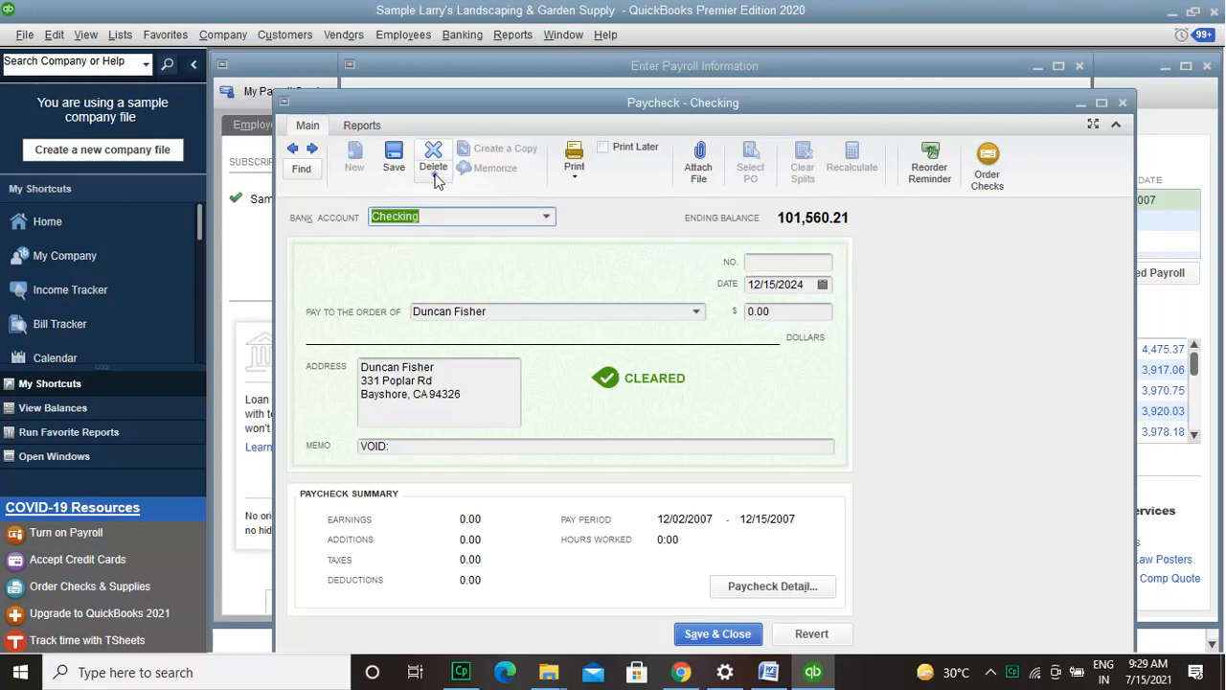
pyautogui.click(433, 157)
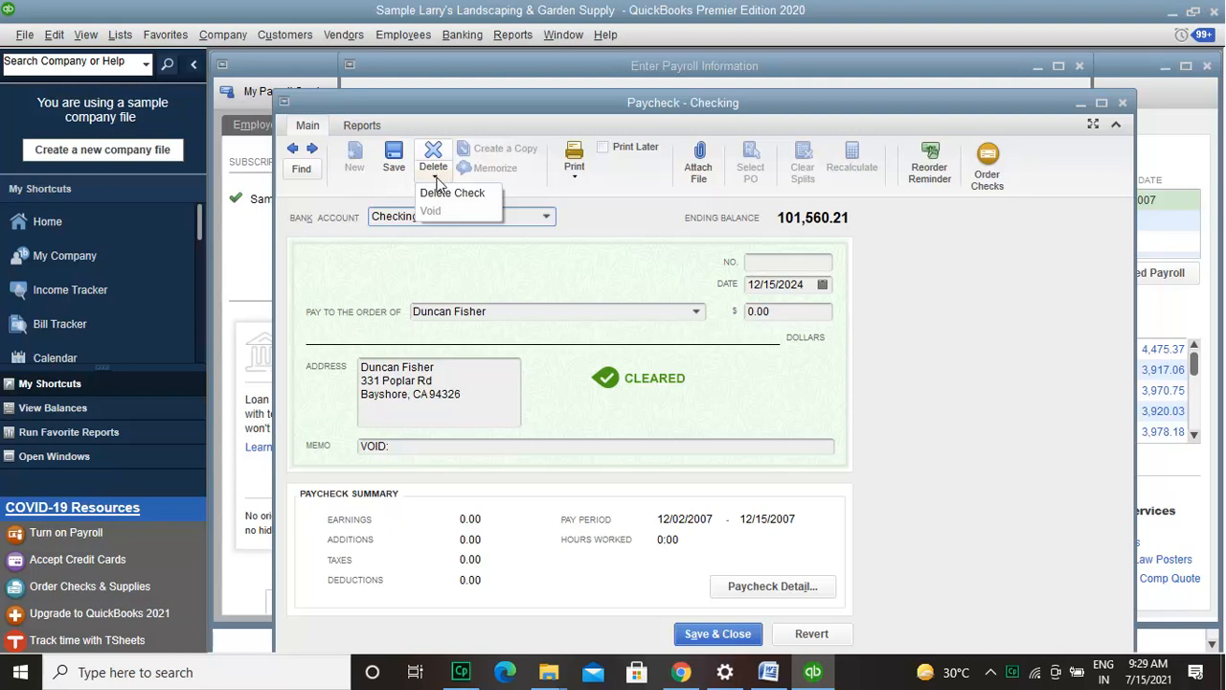
pyautogui.click(452, 192)
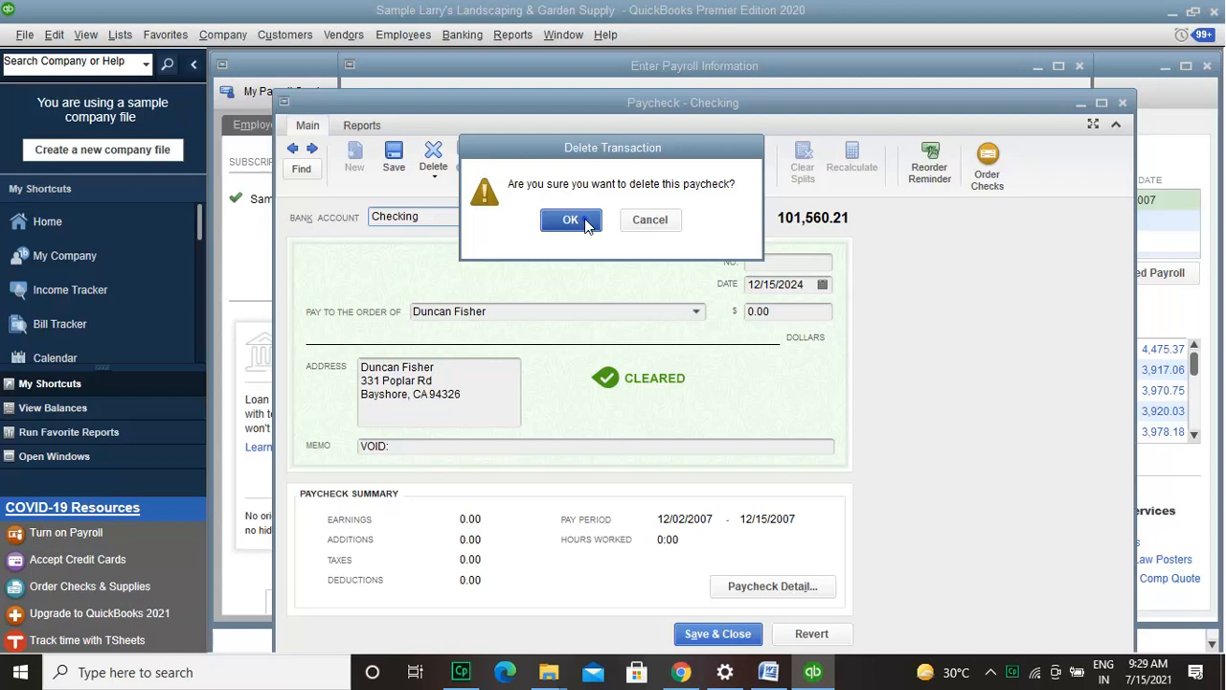
pyautogui.click(571, 218)
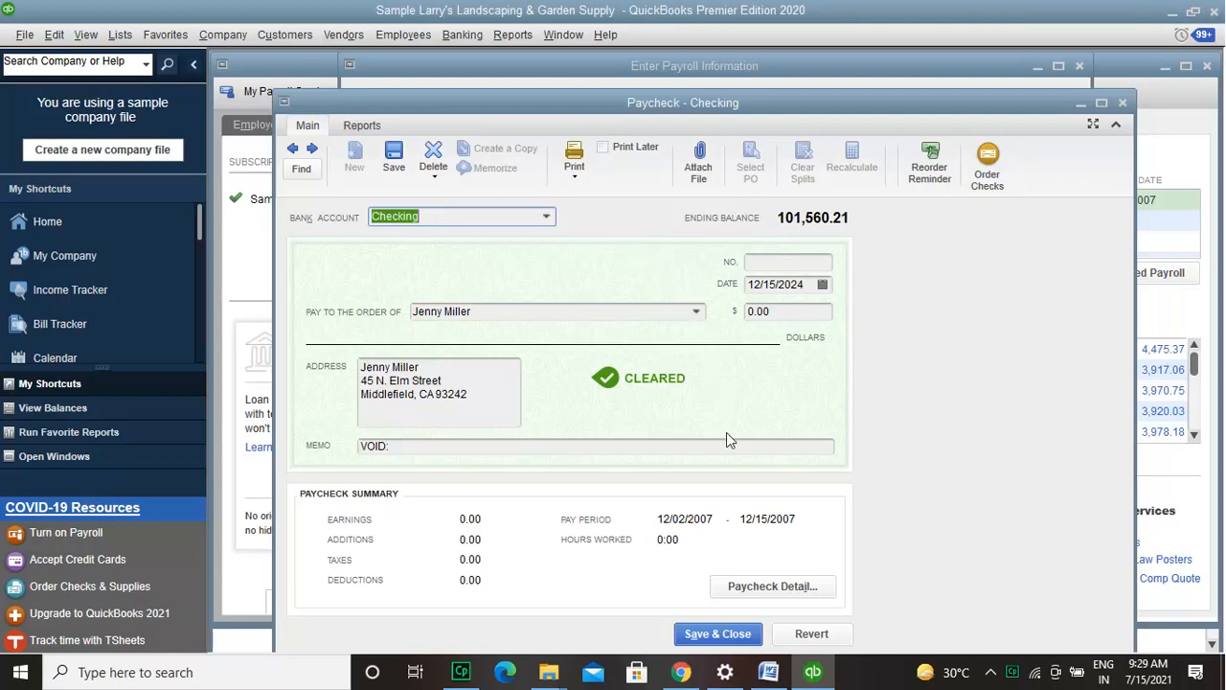
pyautogui.click(716, 633)
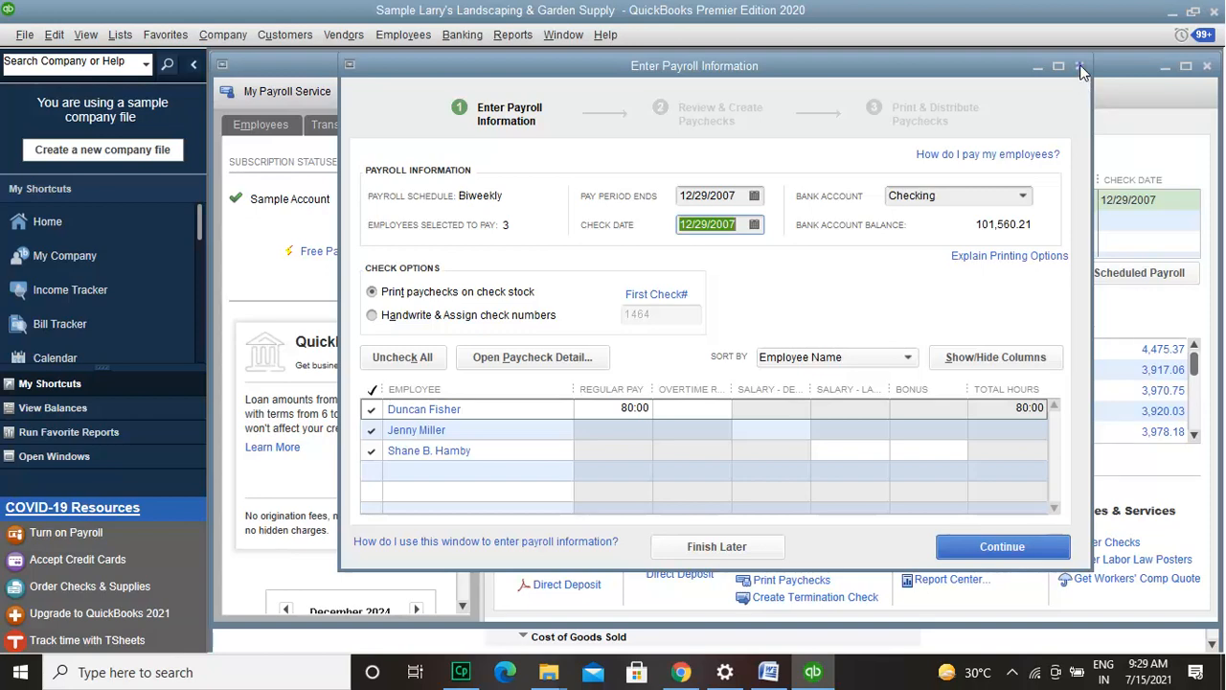
pyautogui.click(1081, 65)
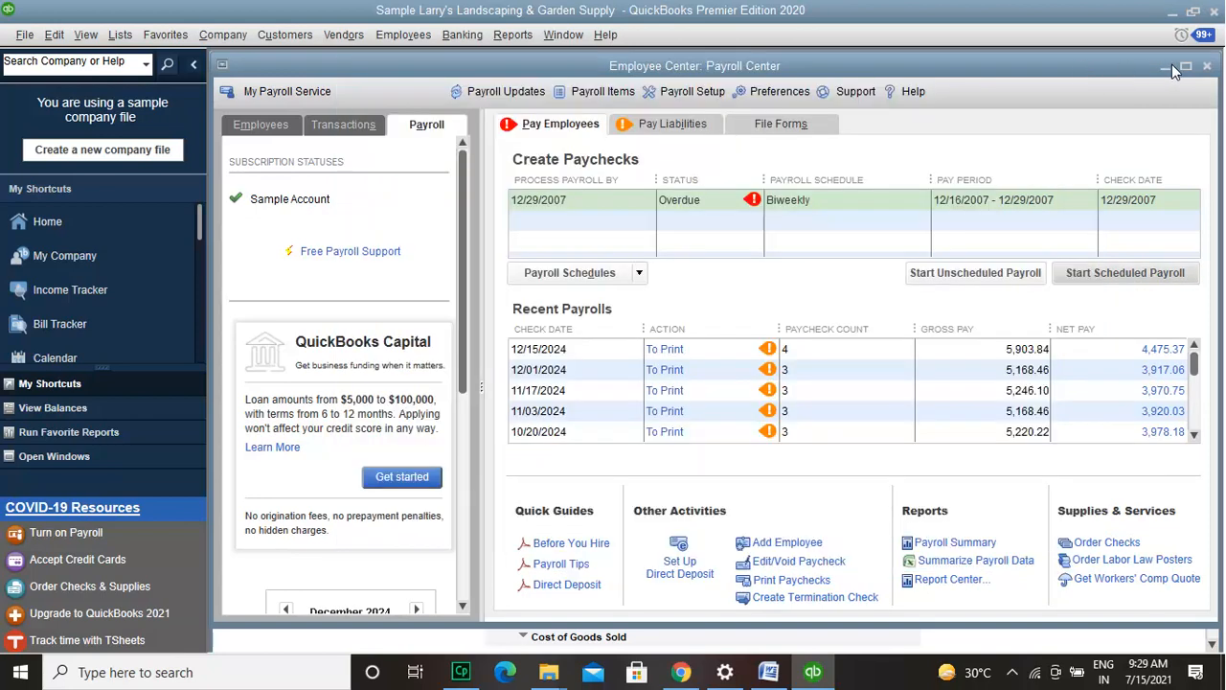